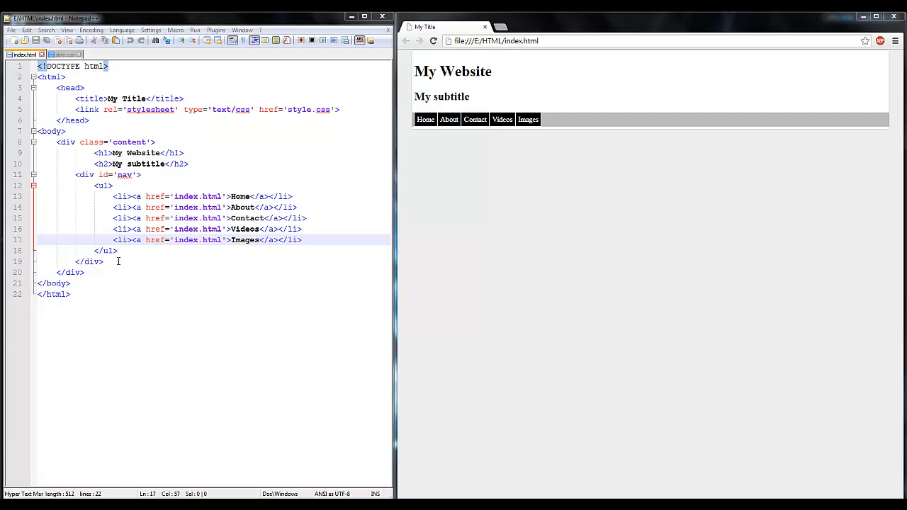
mouse_move(632, 84)
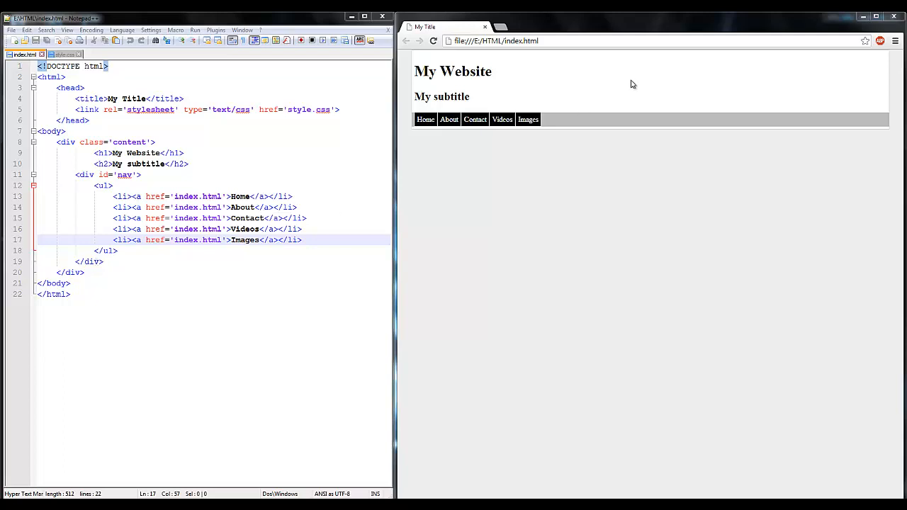
mouse_move(449, 119)
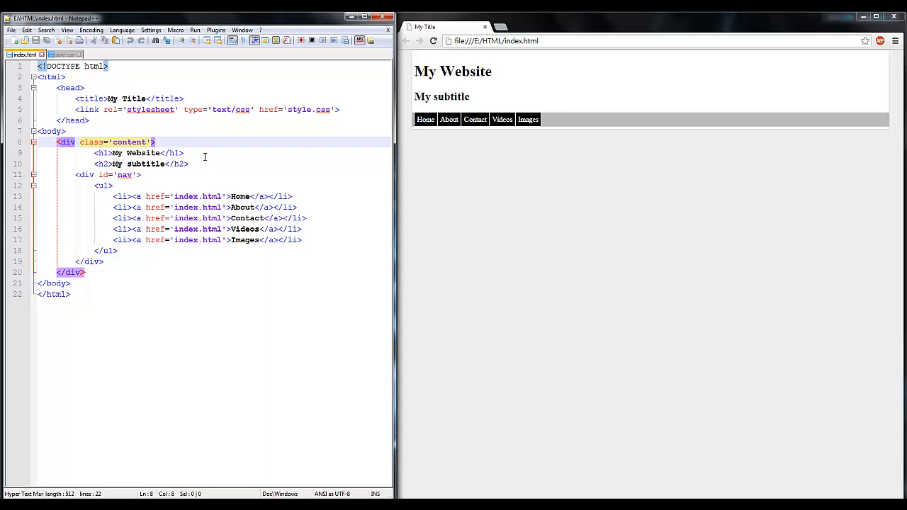
Add an empty <div id='left'> on new lines after the navigation block
left_click(141, 175)
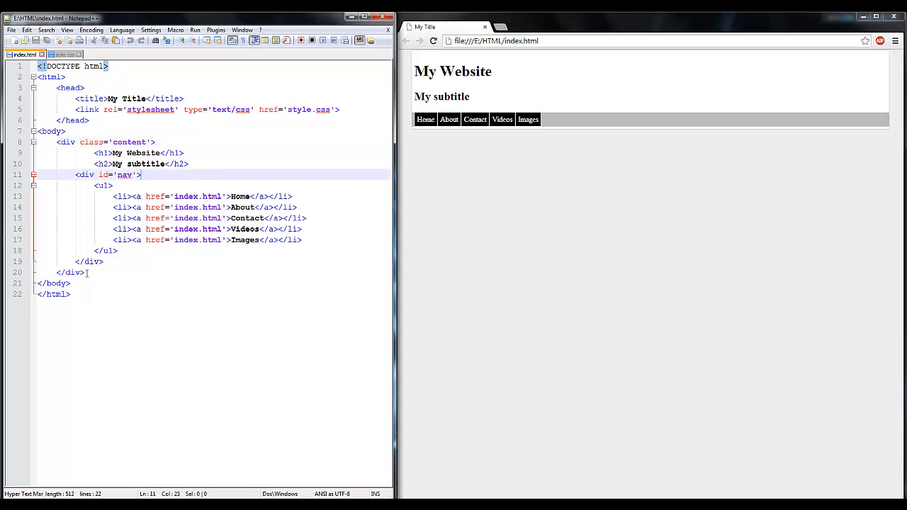
left_click(102, 261)
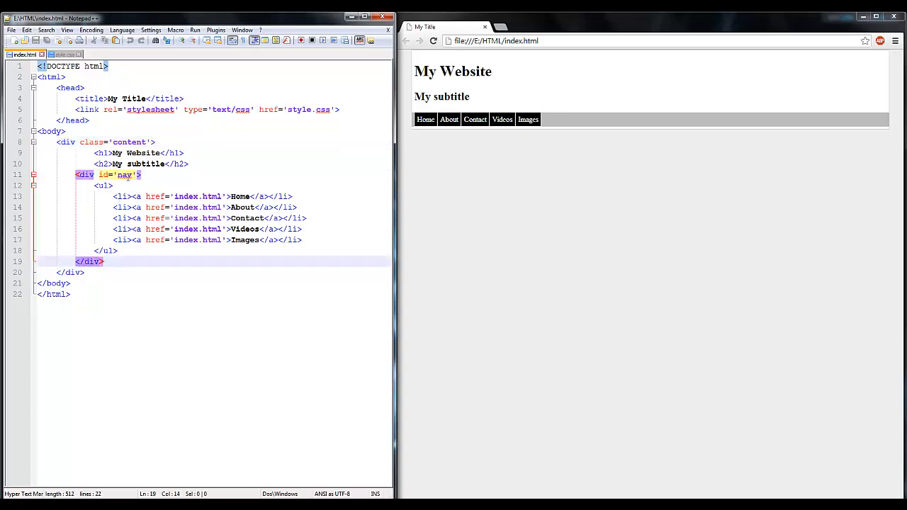
key("Enter")
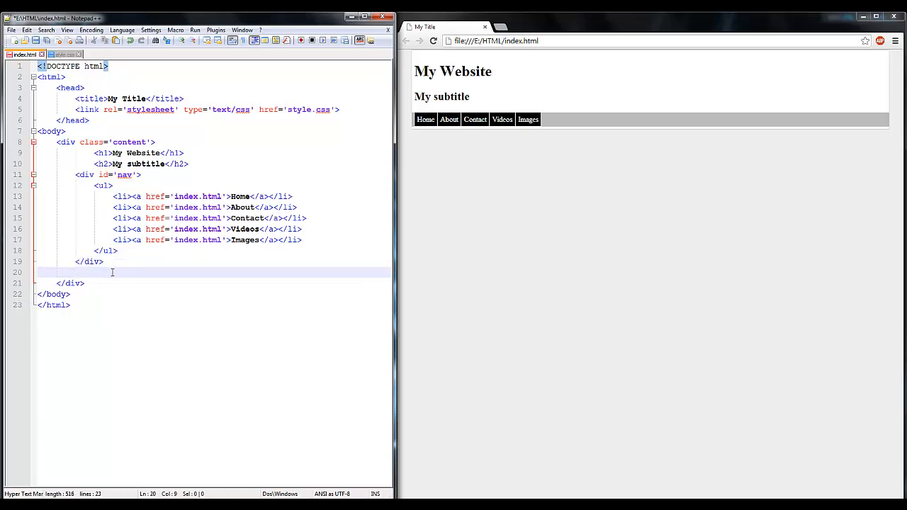
key("Return")
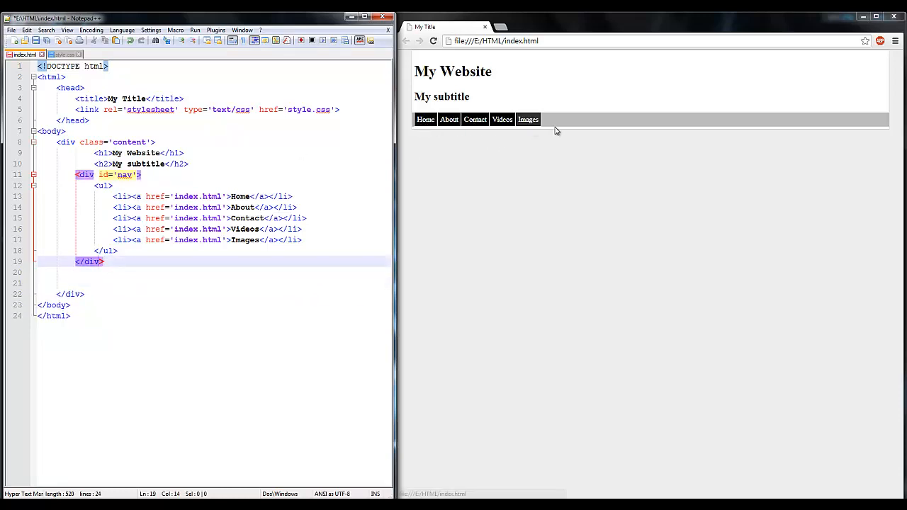
left_click(115, 283)
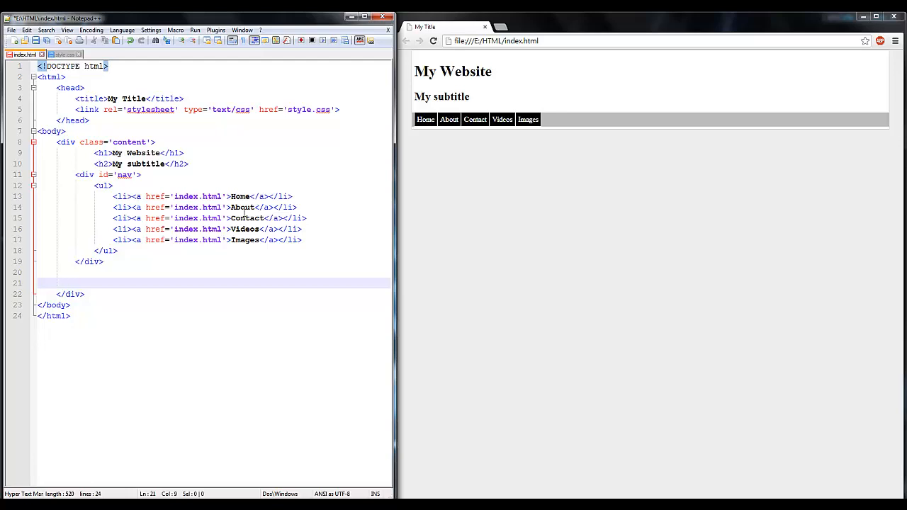
type("<div")
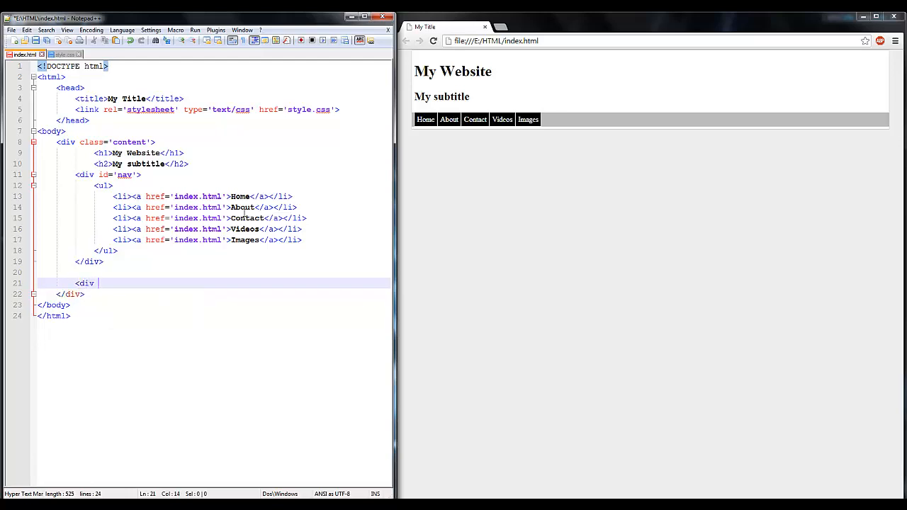
type("id='")
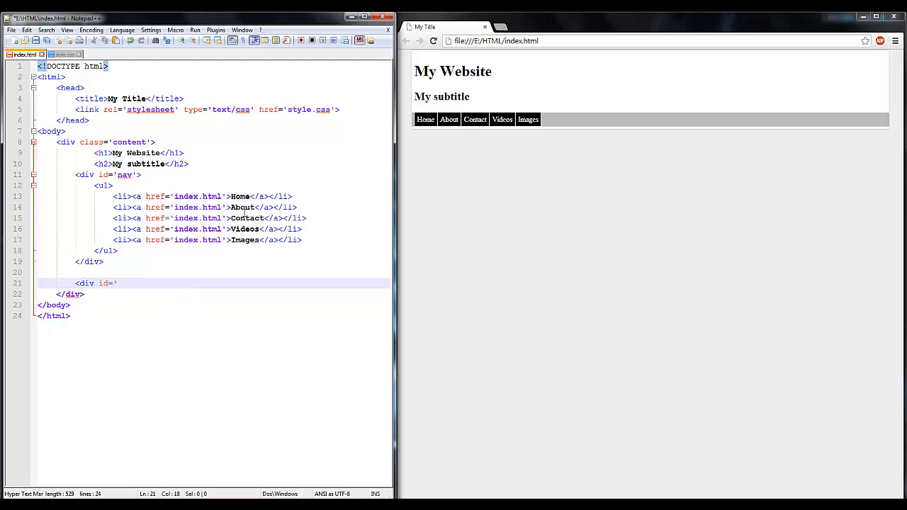
type("left'>")
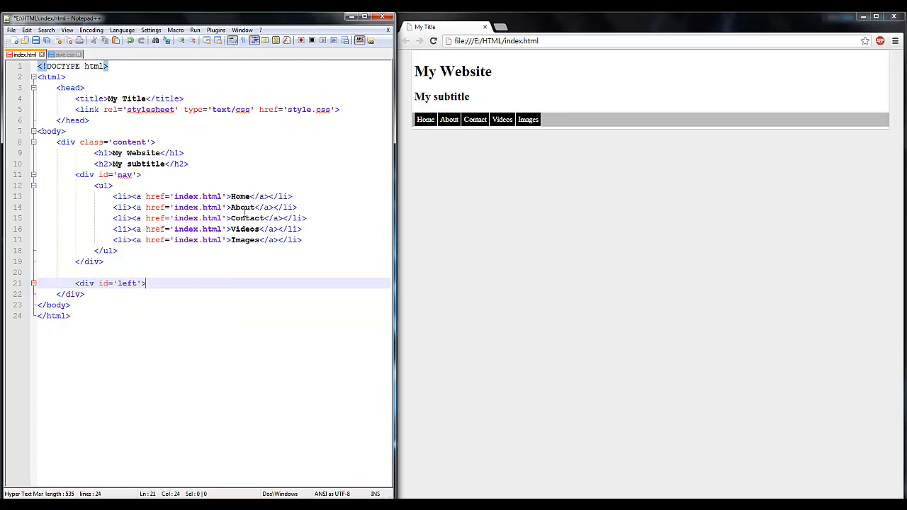
mouse_move(901, 183)
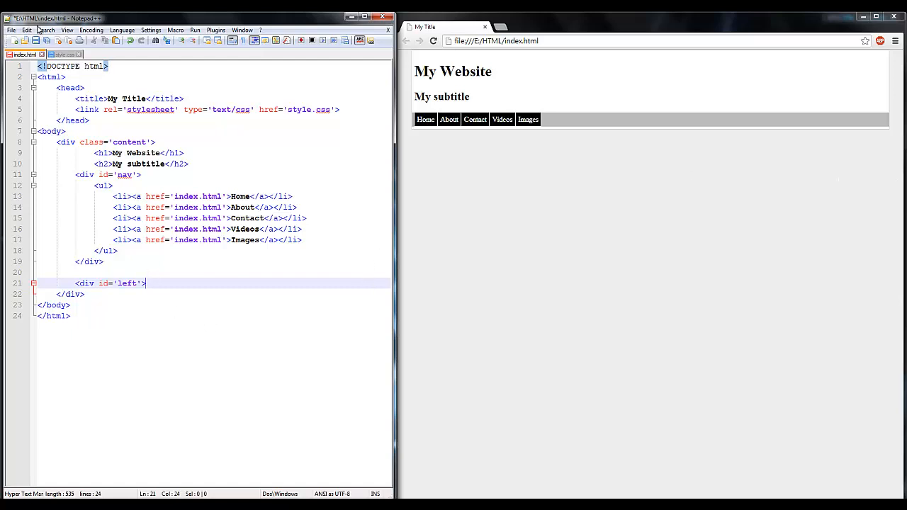
mouse_move(354, 320)
type("</div>")
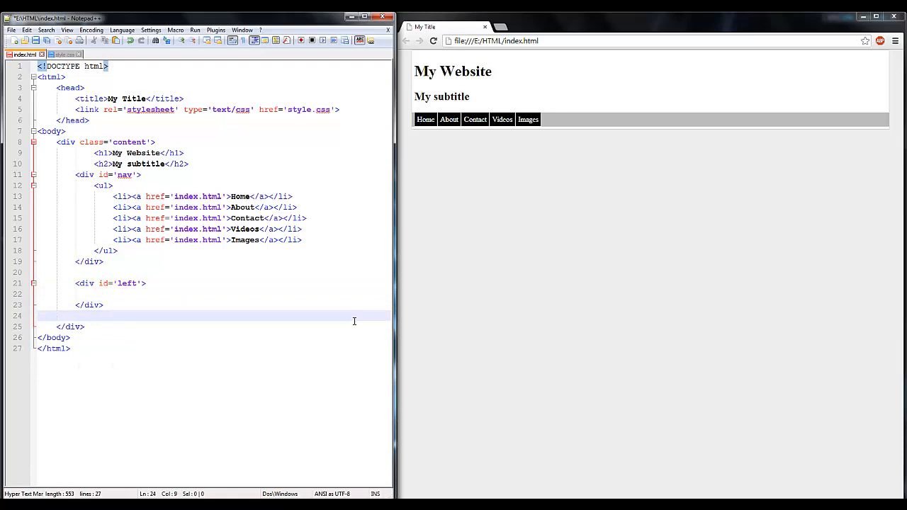
Add an empty <div id='right'> on the line after the left div
key("Return")
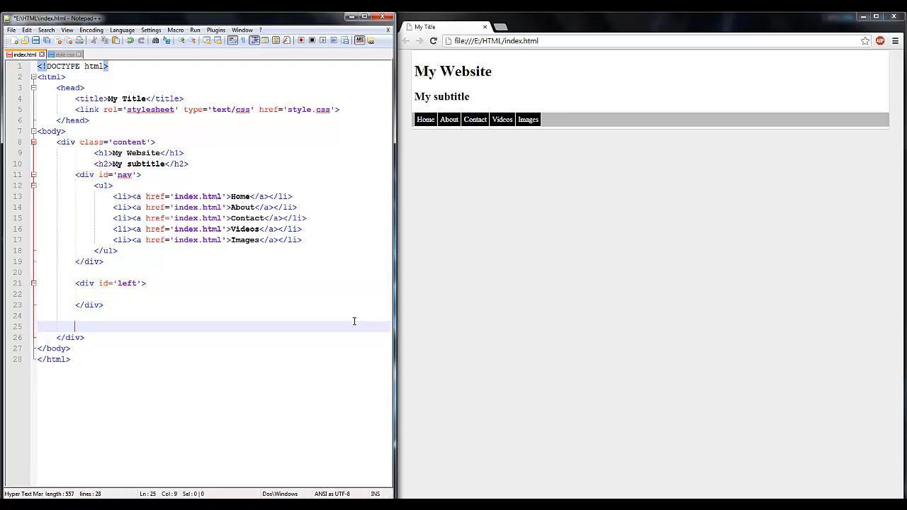
type("<div id='right'>")
type("</div>")
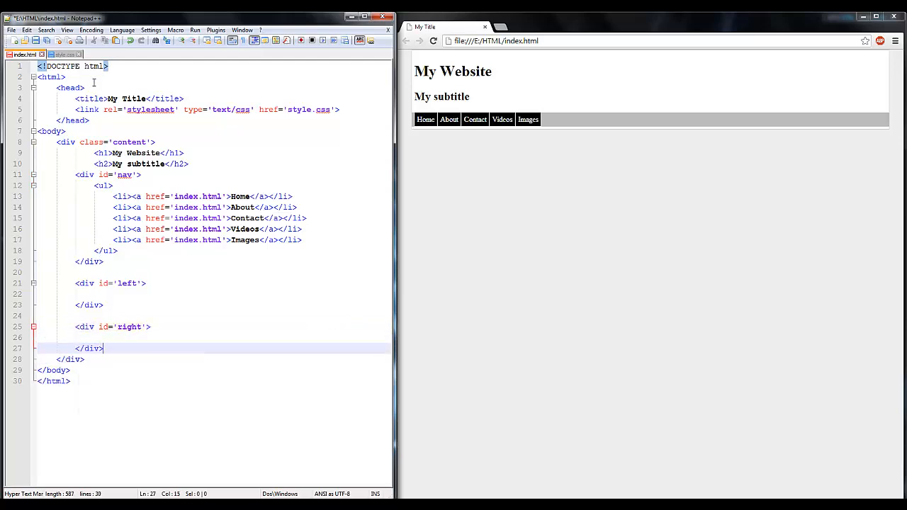
Add a #left { float: left; } rule at the end of the stylesheet
left_click(62, 53)
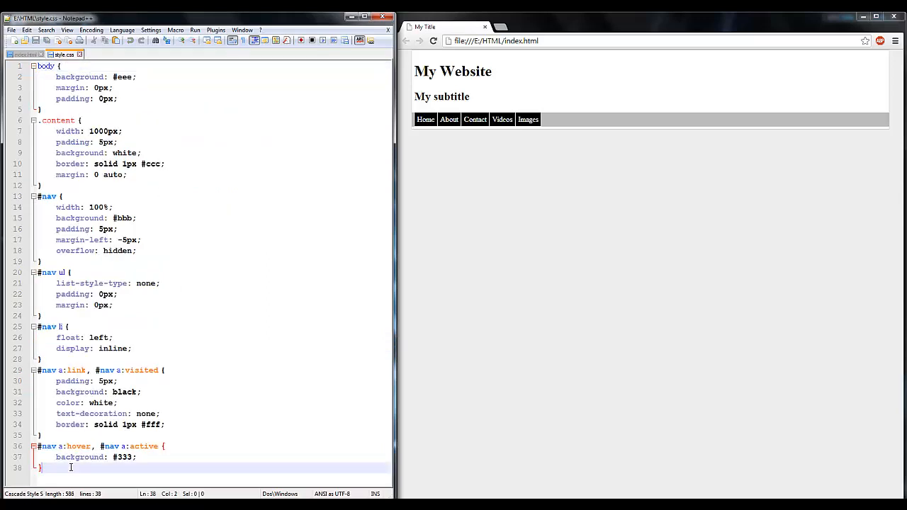
key("Return")
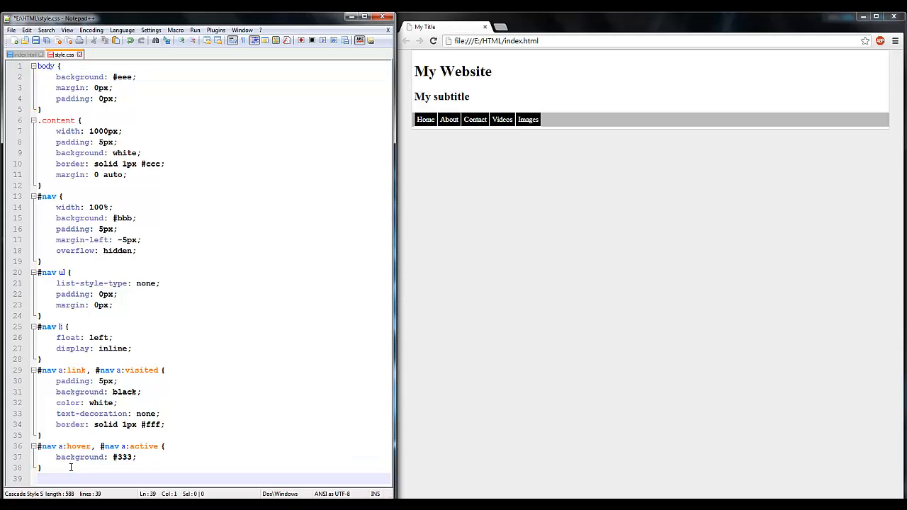
type("#left {")
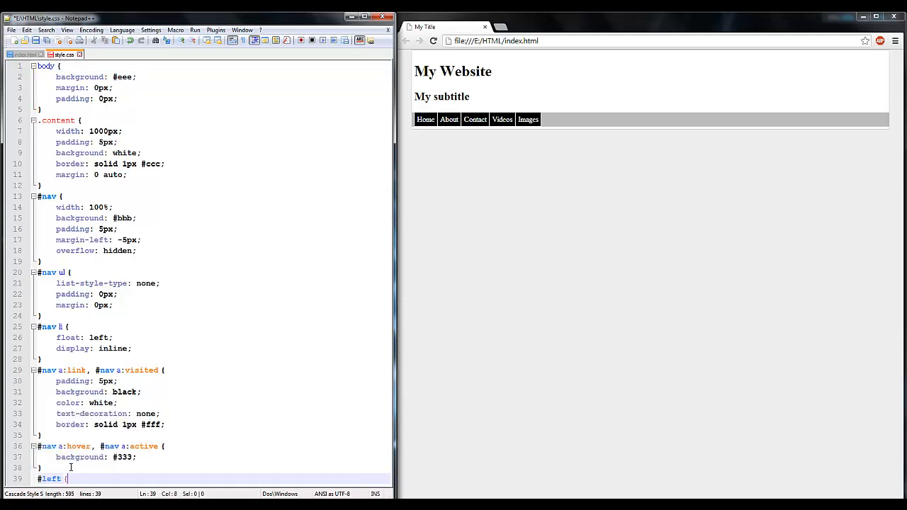
type("float:")
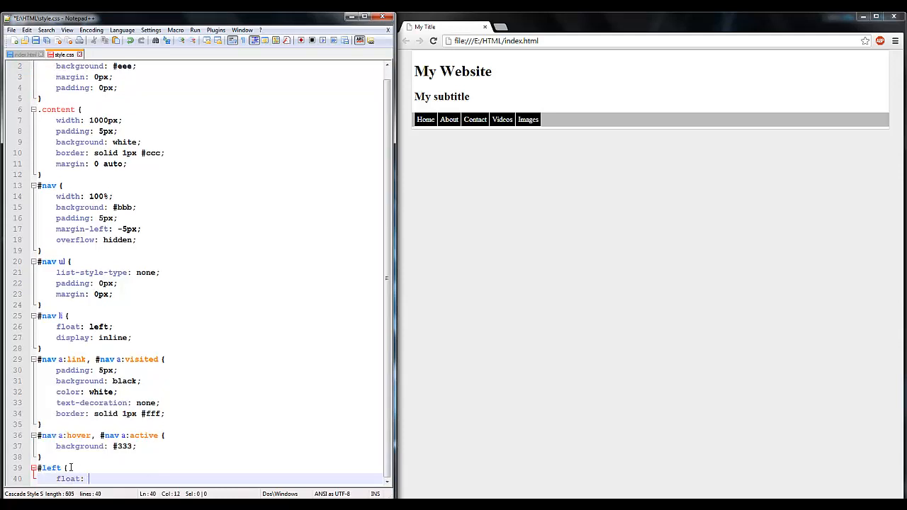
type("left;")
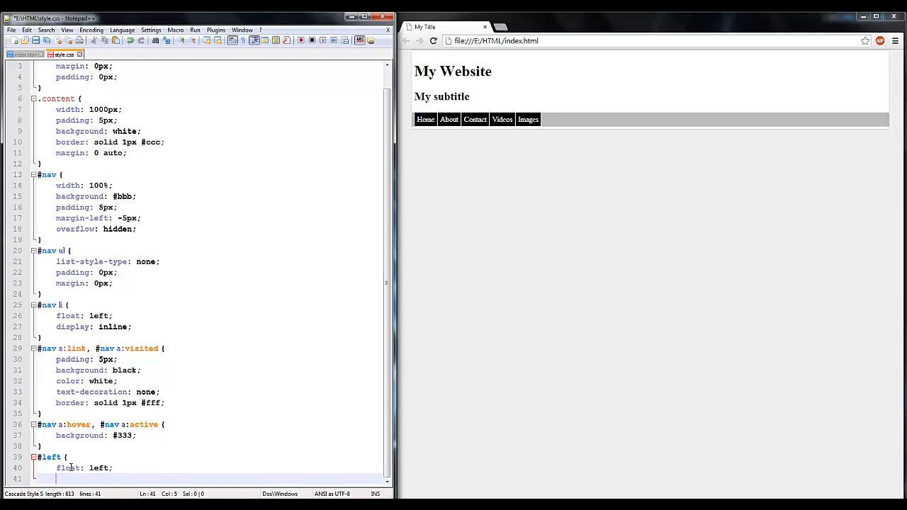
mouse_move(839, 205)
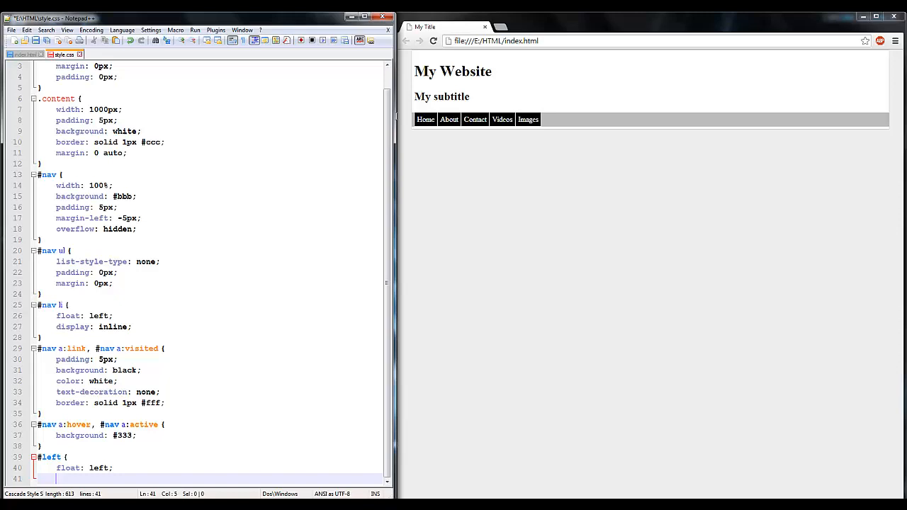
mouse_move(845, 329)
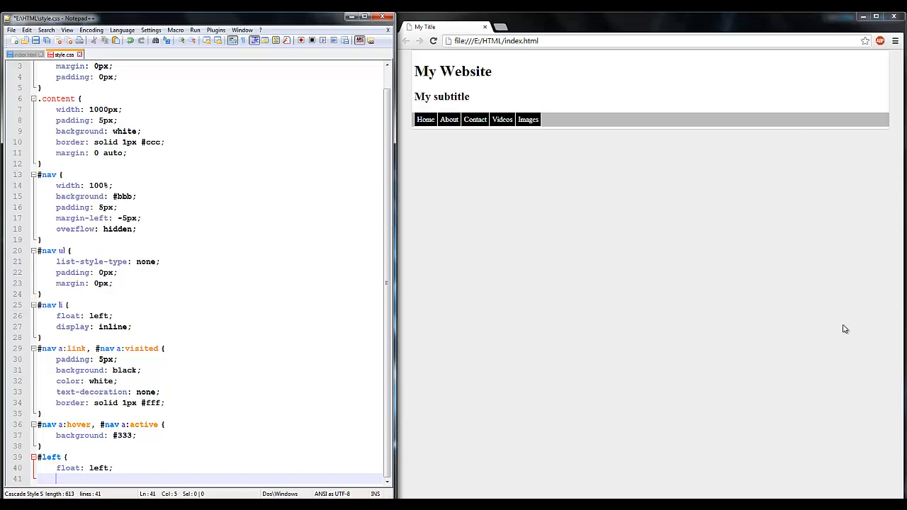
mouse_move(128, 477)
type("width: 200px;")
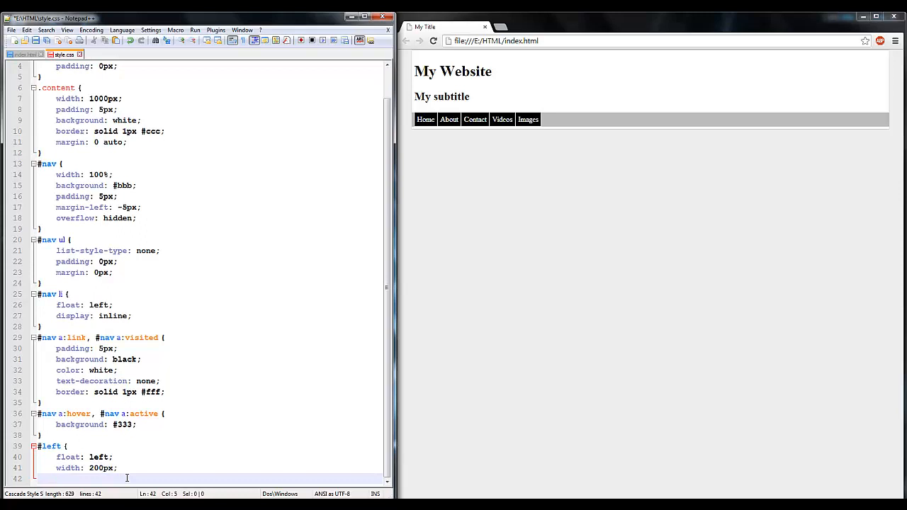
mouse_move(381, 383)
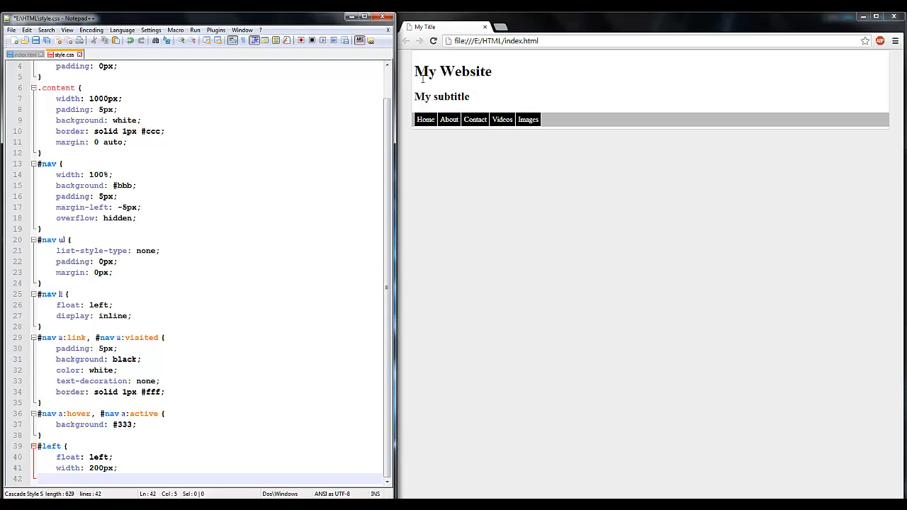
mouse_move(606, 110)
type("}")
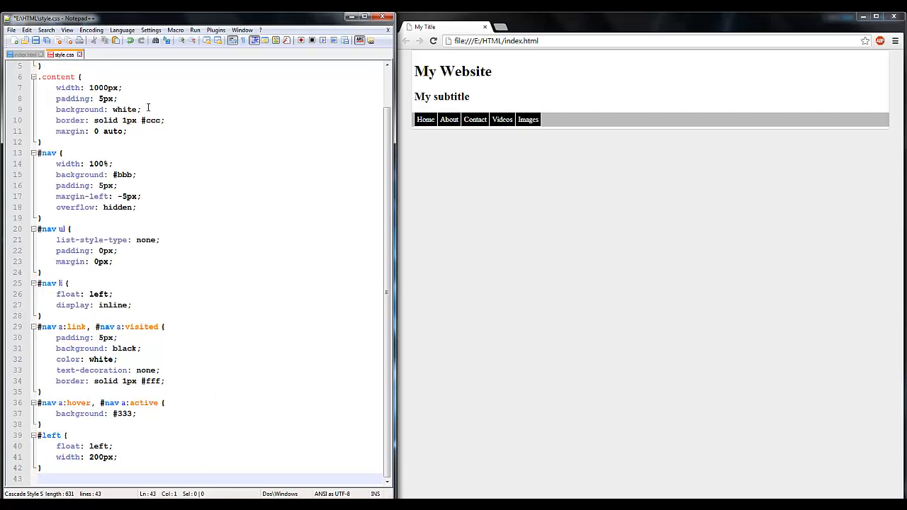
Give .content overflow: hidden and add a #right rule floating left at 800px wide
type("c")
type("#right {")
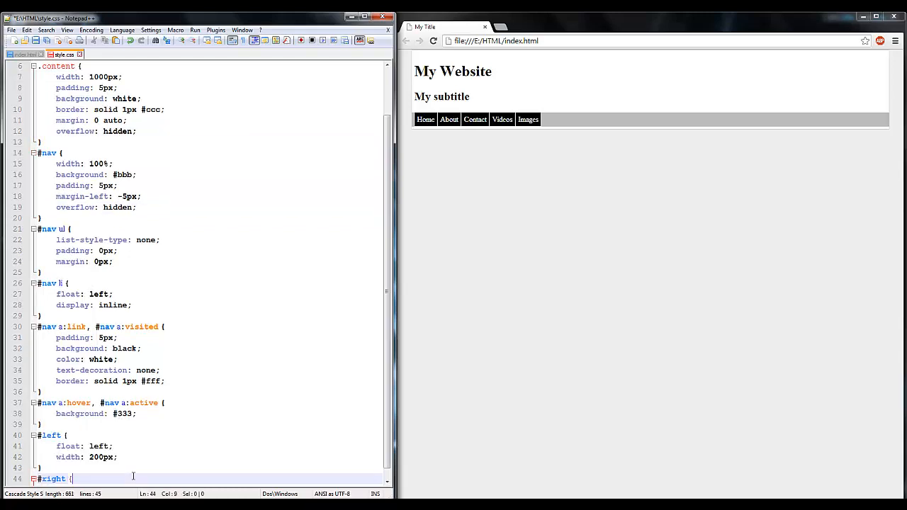
type("float: left;")
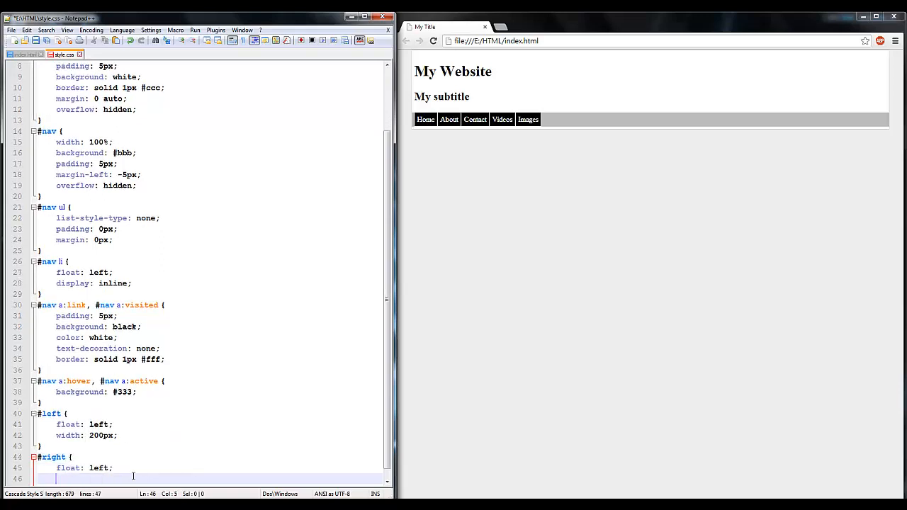
type("width: 800px;")
type("}")
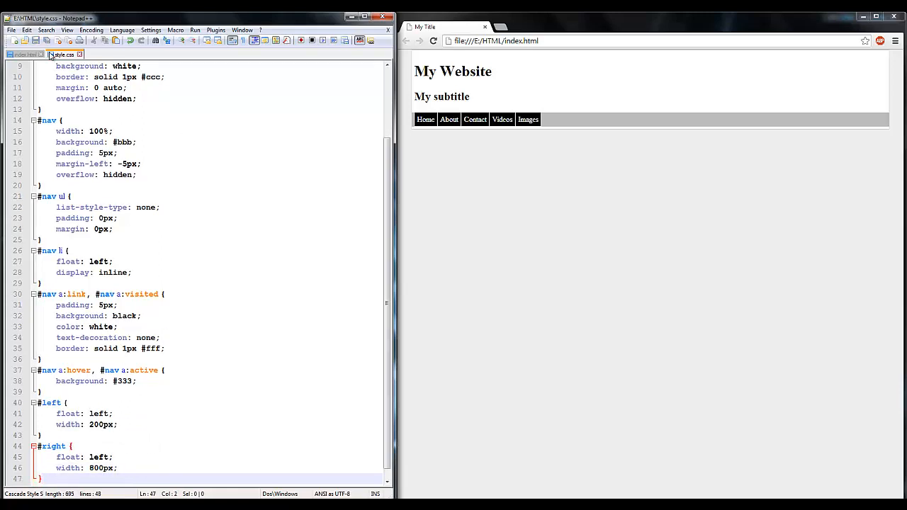
Fill the right div in the HTML file with repeated 'adsasd' placeholder text
left_click(25, 54)
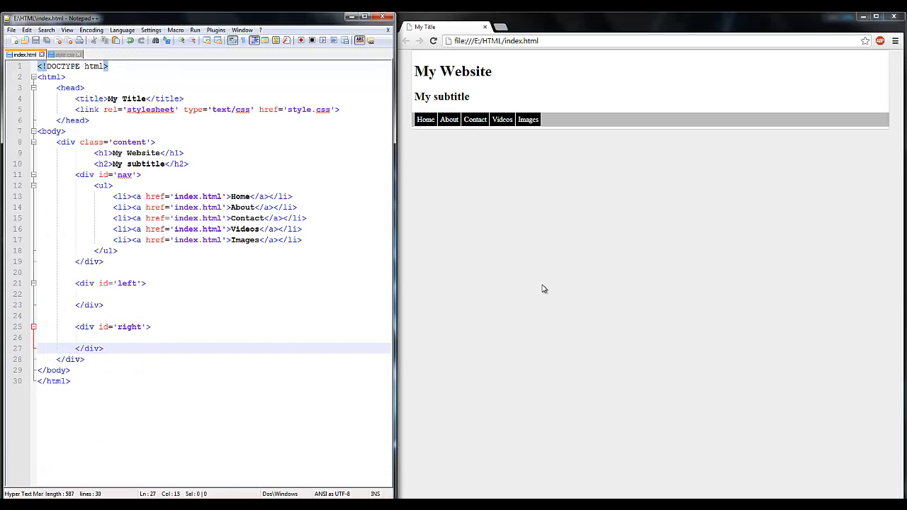
type("adsasd")
left_click(214, 293)
type("asdasdsad")
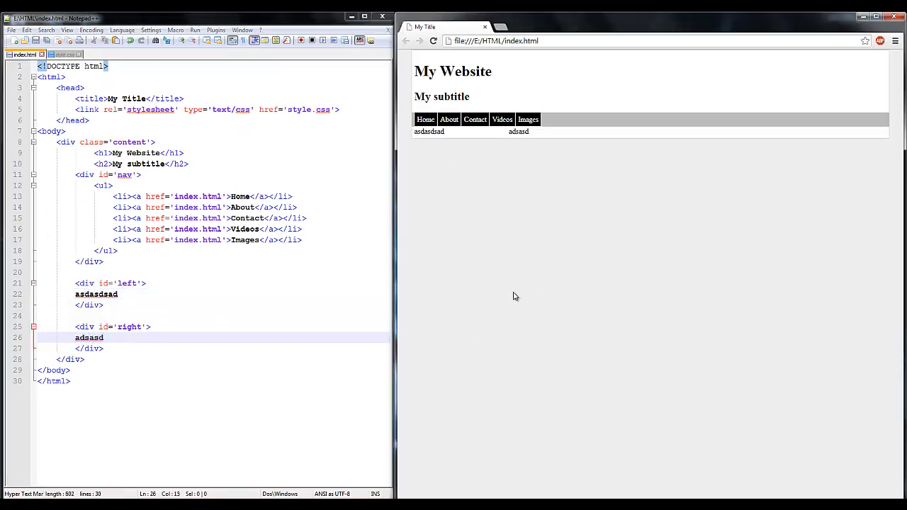
double_click(428, 130)
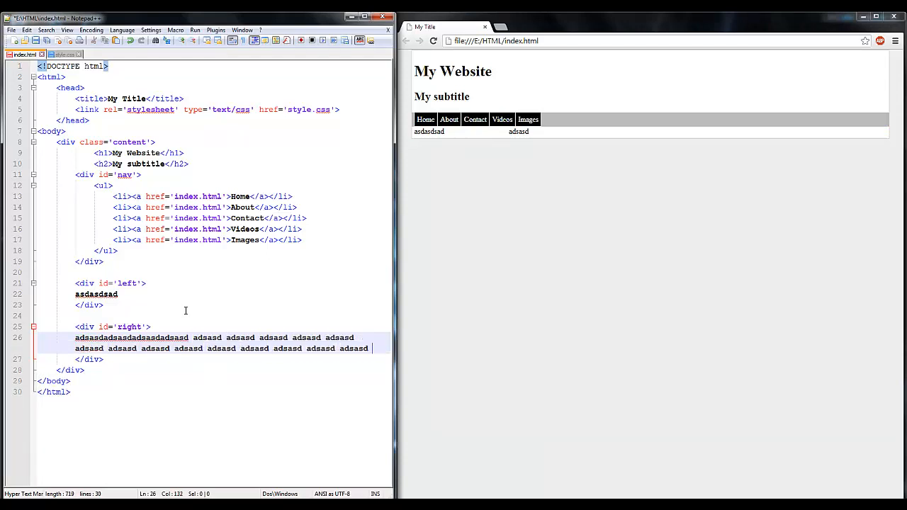
type("adsasd")
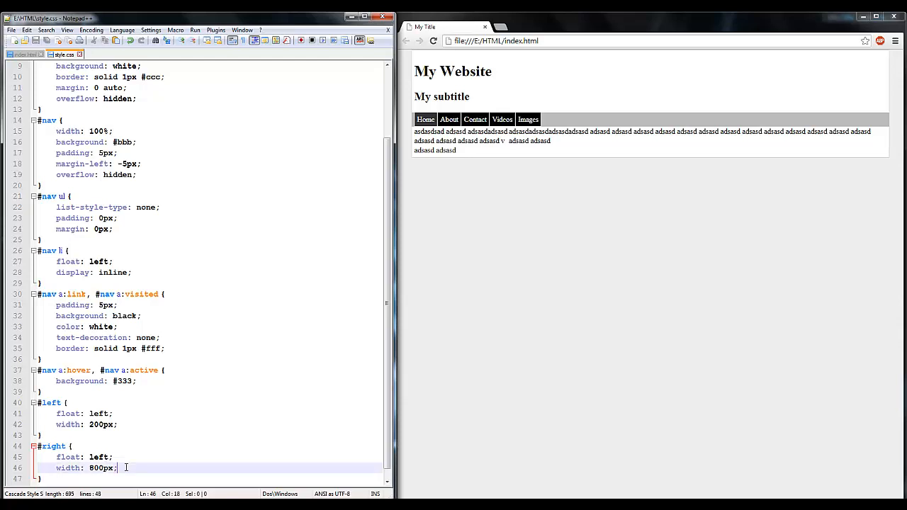
Try padding: 12px on #right, then return to the HTML and select the right column's filler text
type("padding: 12")
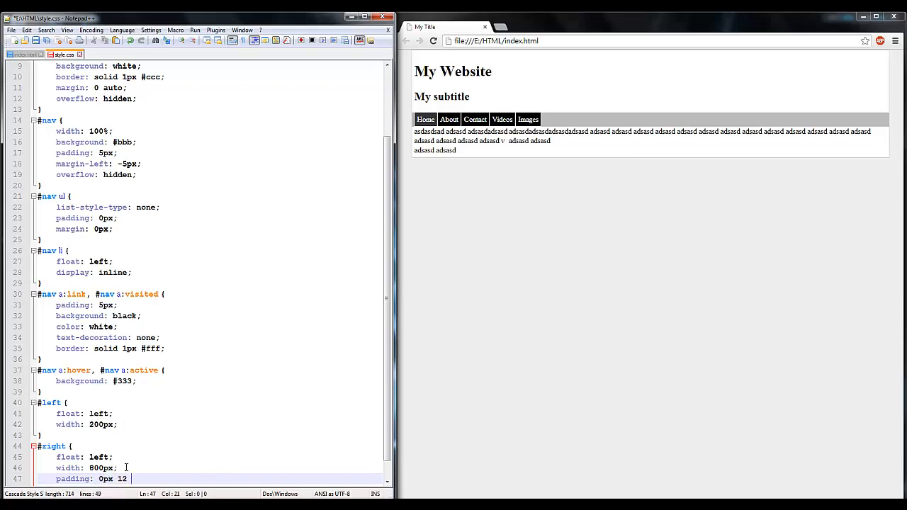
type("px;")
left_click(214, 468)
type("76")
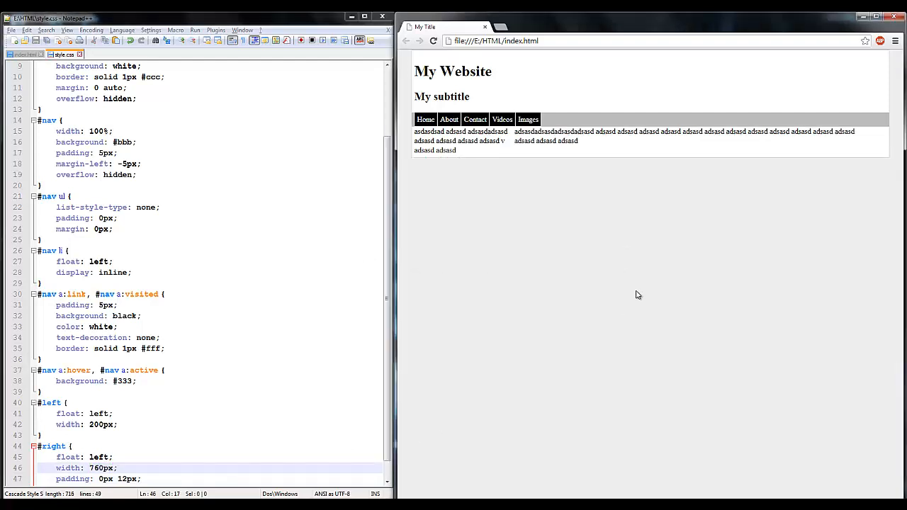
mouse_move(196, 459)
type("righ")
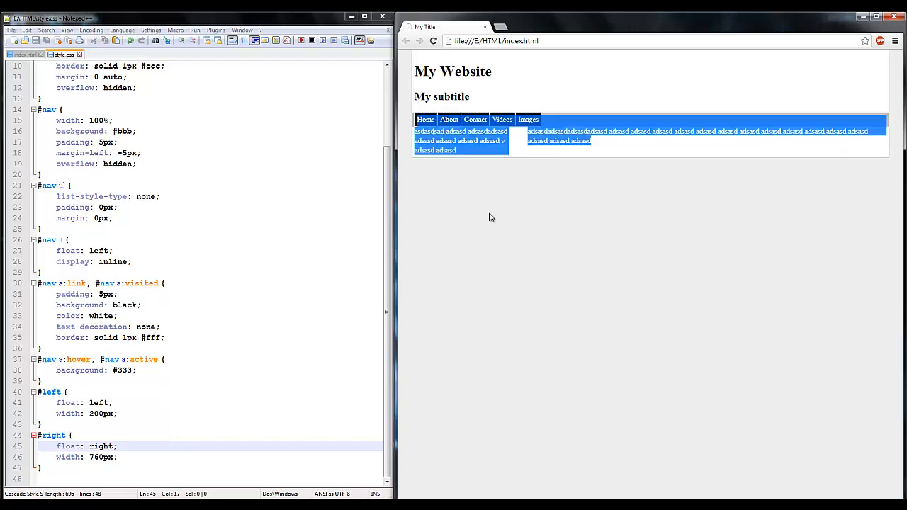
left_click(22, 53)
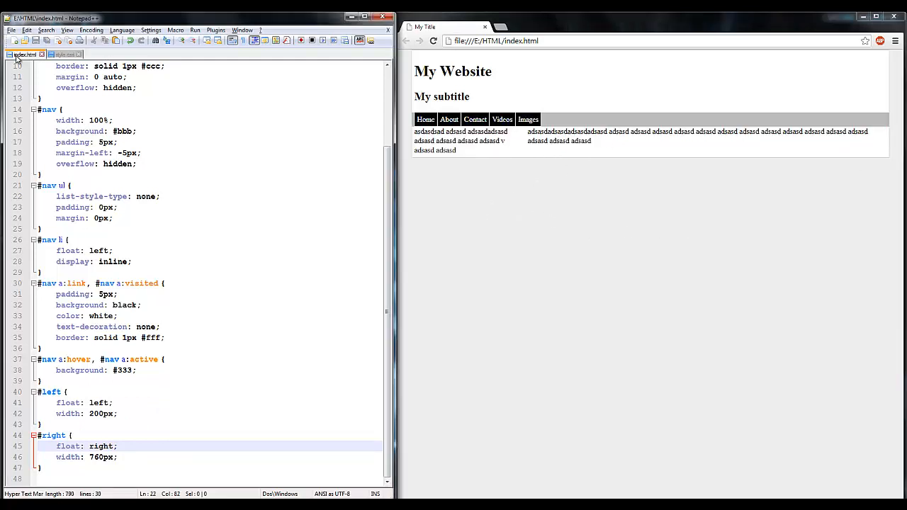
left_click(22, 54)
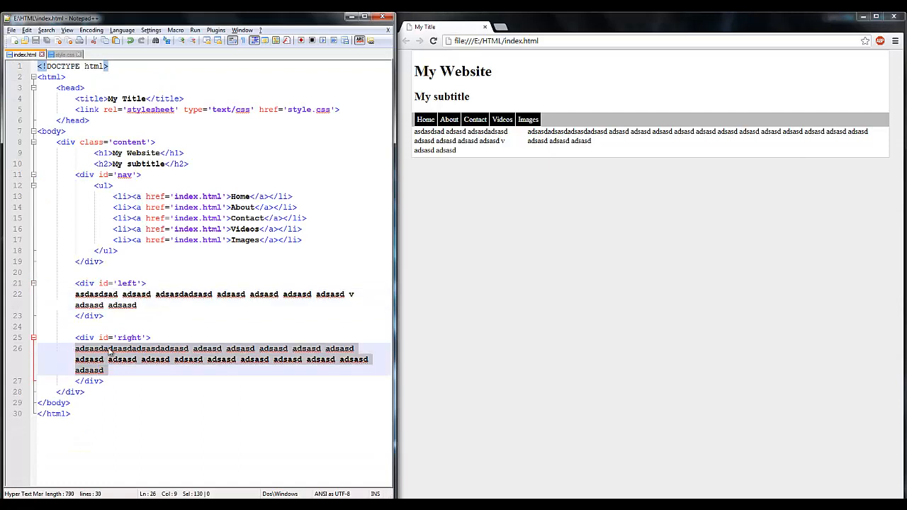
mouse_move(361, 335)
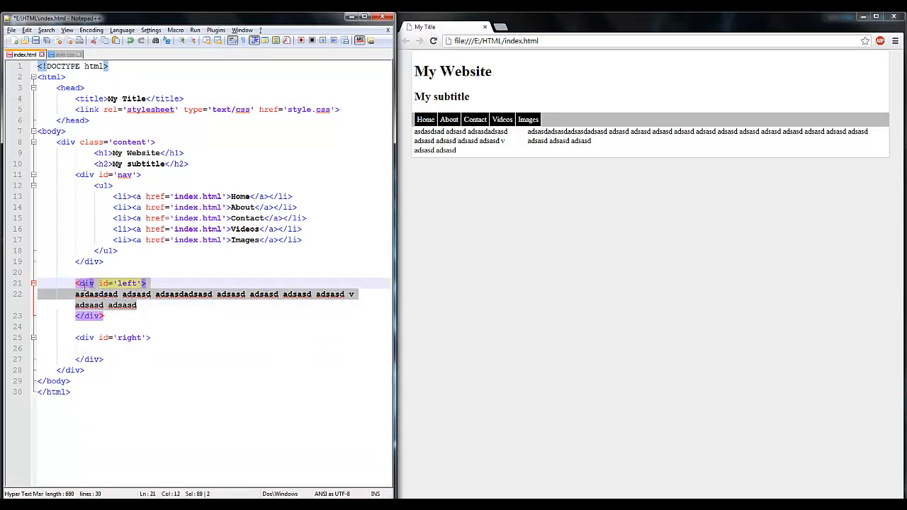
Delete the filler text and give the left div an <h1>Info</h1> heading with a short sentence
key("Delete")
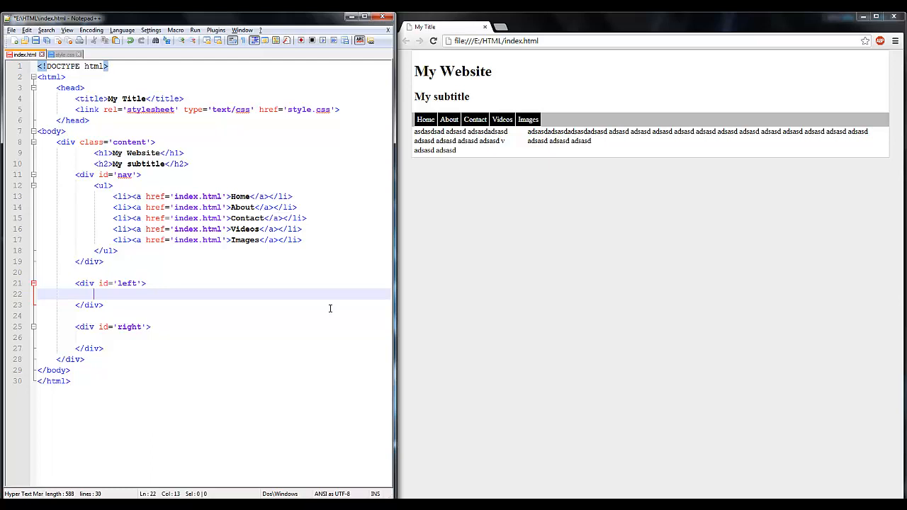
type("<h1>")
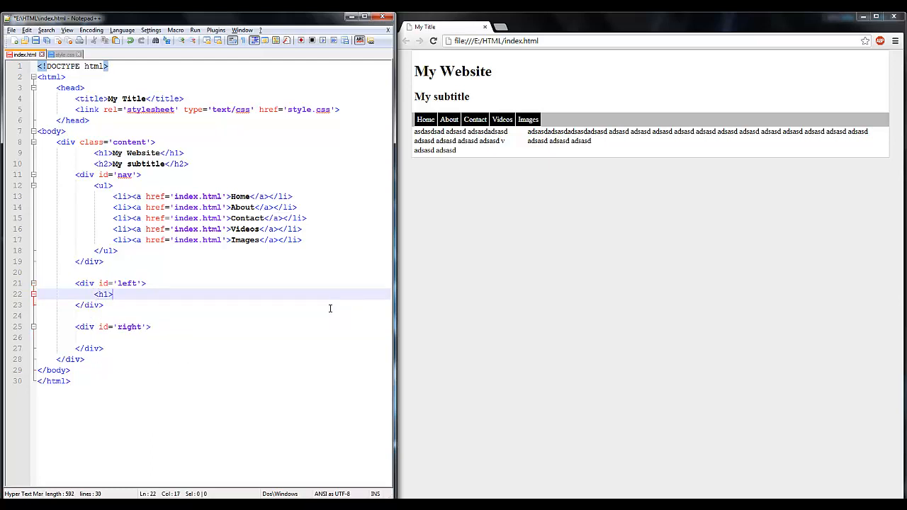
type("Info</h1>")
type("Stu")
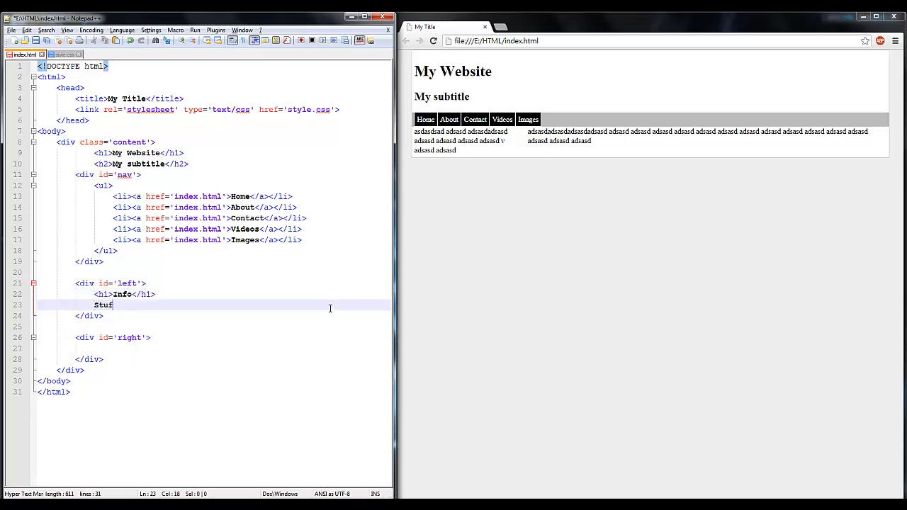
type("f here yay lots")
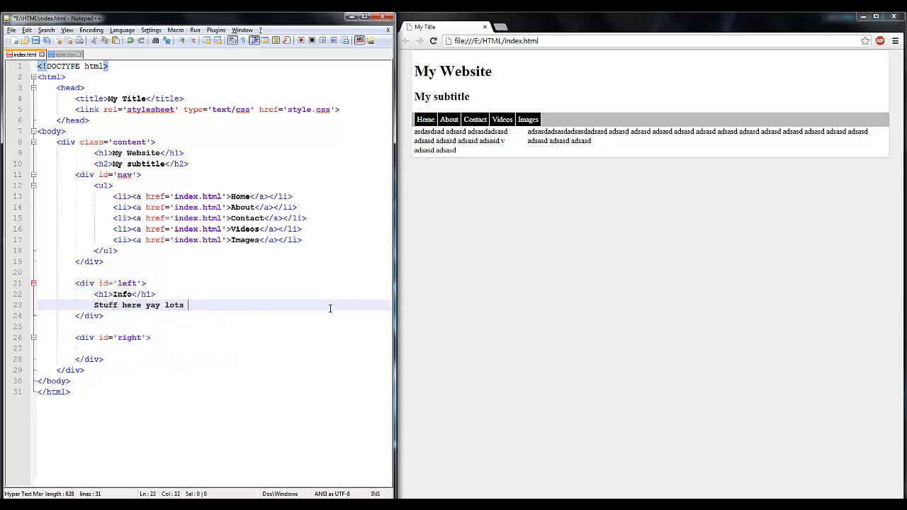
type("of text.")
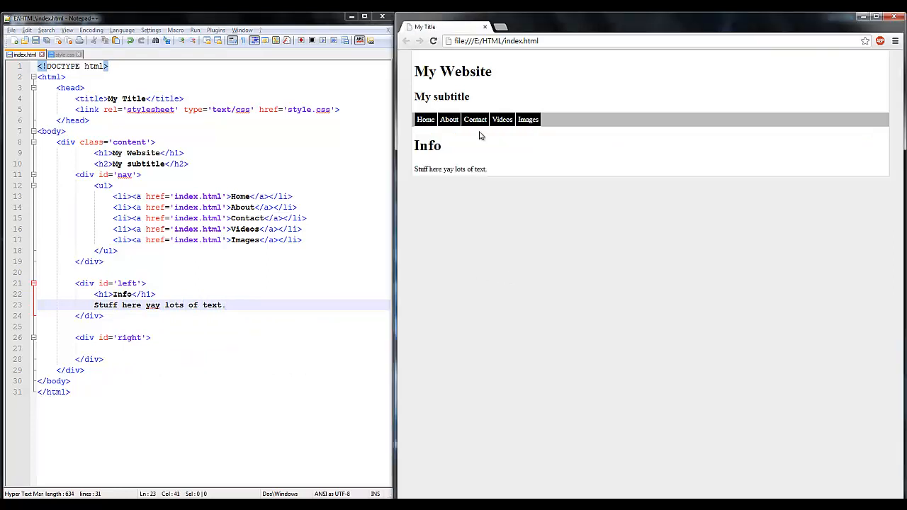
double_click(428, 144)
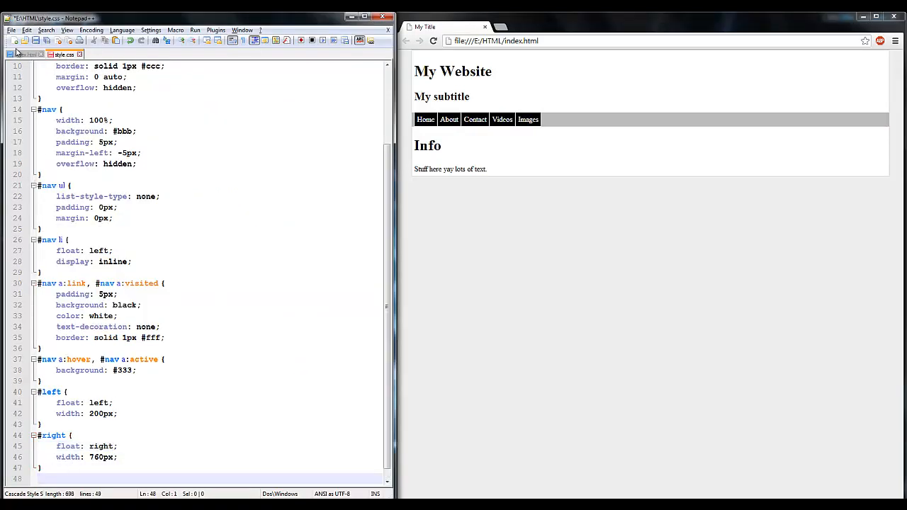
Add a #left h1 rule with black background and centred white text
left_click(25, 54)
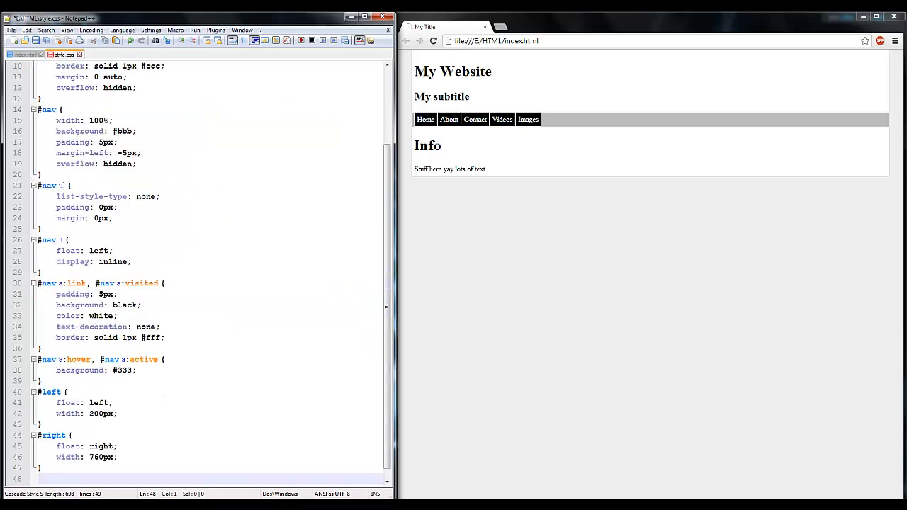
type("#lie")
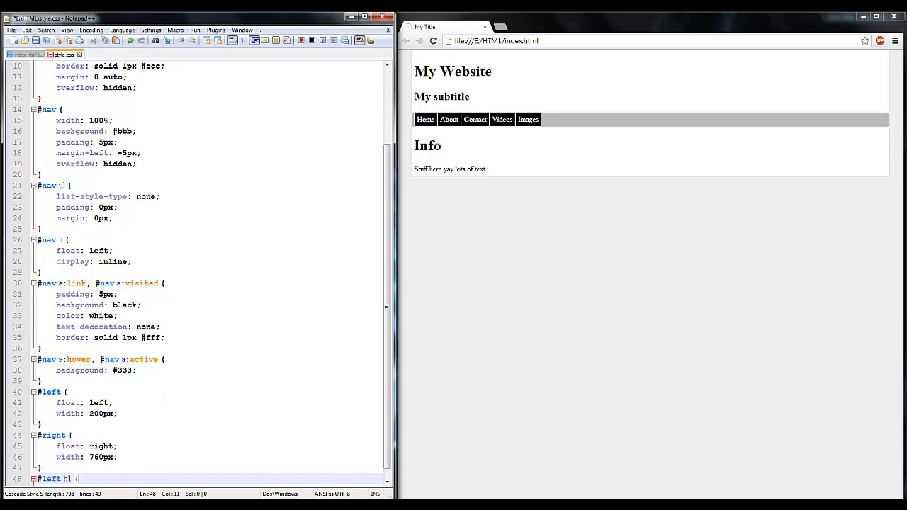
type("background: black;")
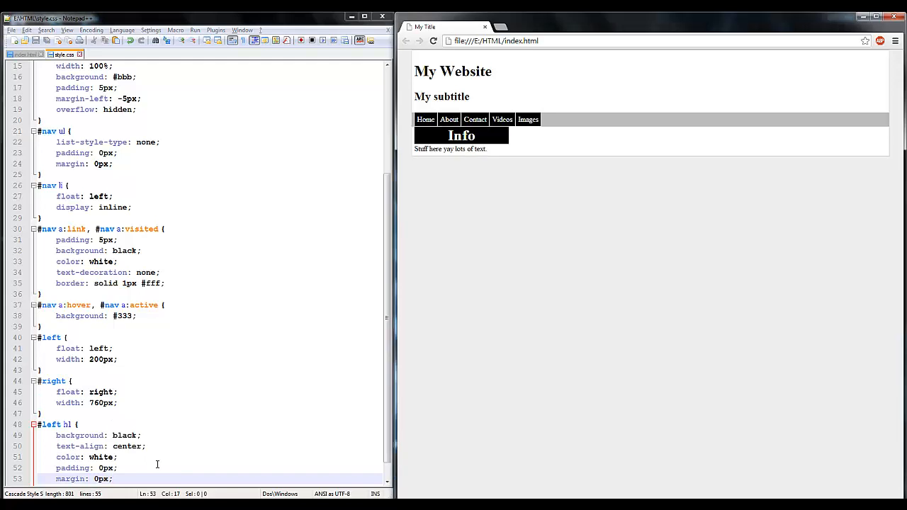
mouse_move(419, 266)
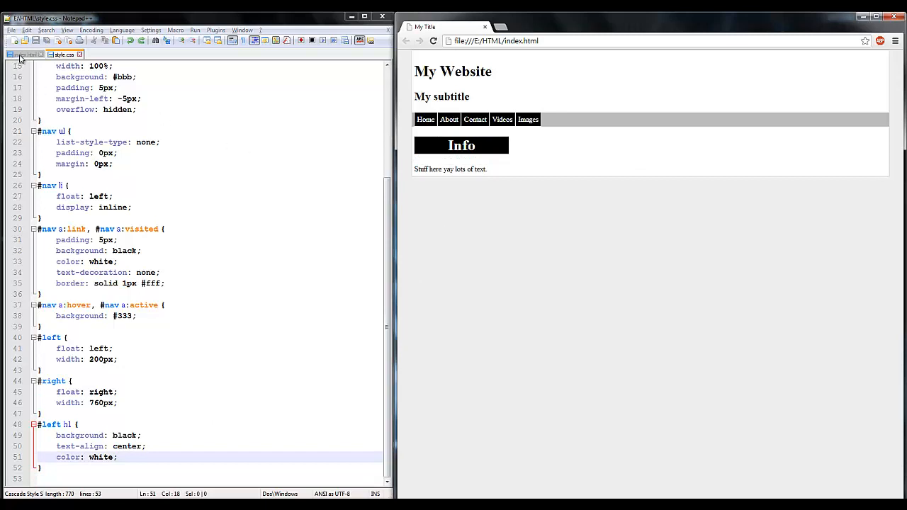
left_click(26, 54)
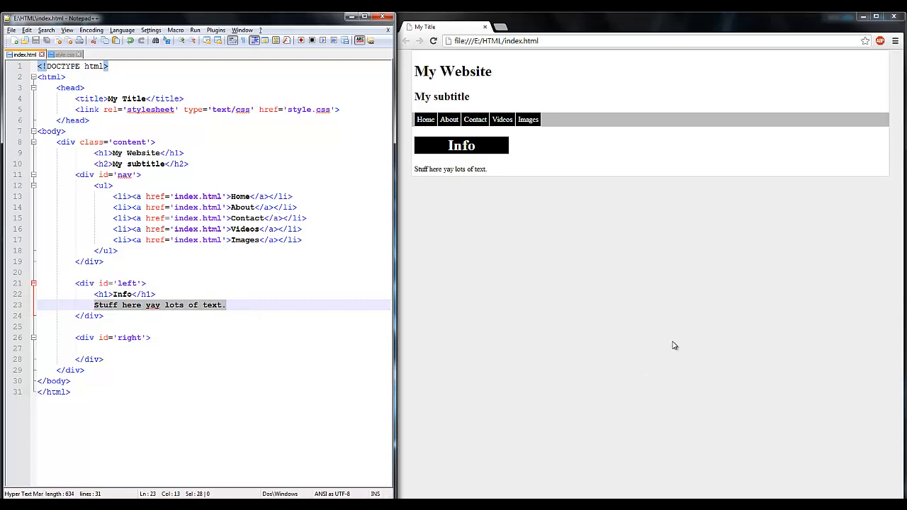
Replace the sidebar line with 'This is an example of a sidebar content.'
type("This is an example of a sidebar content.")
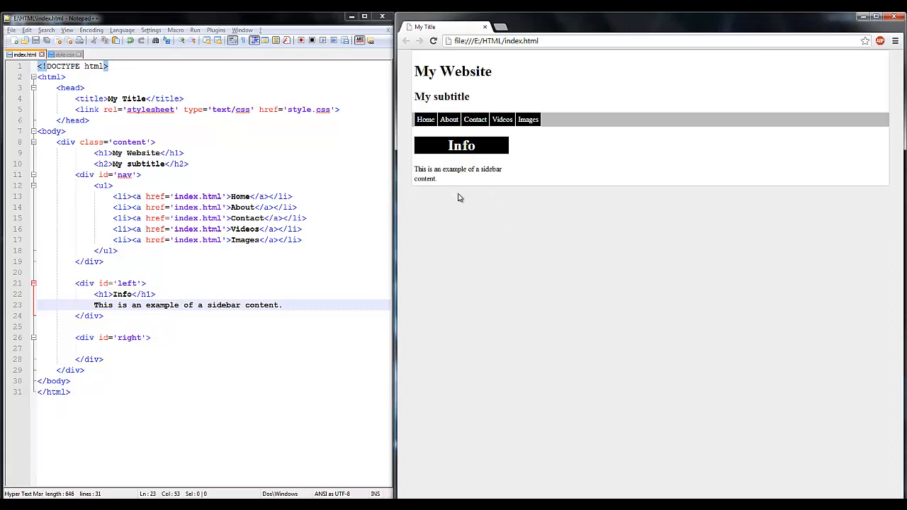
mouse_move(547, 193)
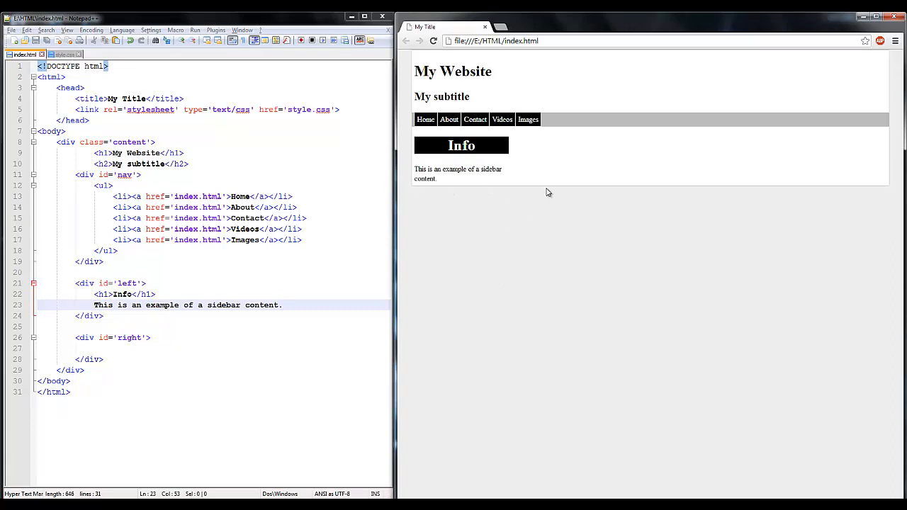
left_click(62, 54)
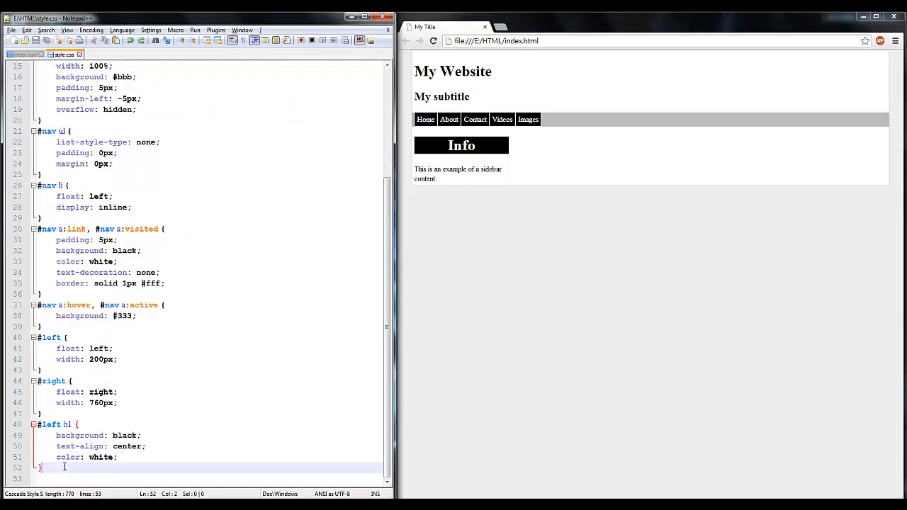
Add a #right h1 rule with #333 background and centred white text
type("#right")
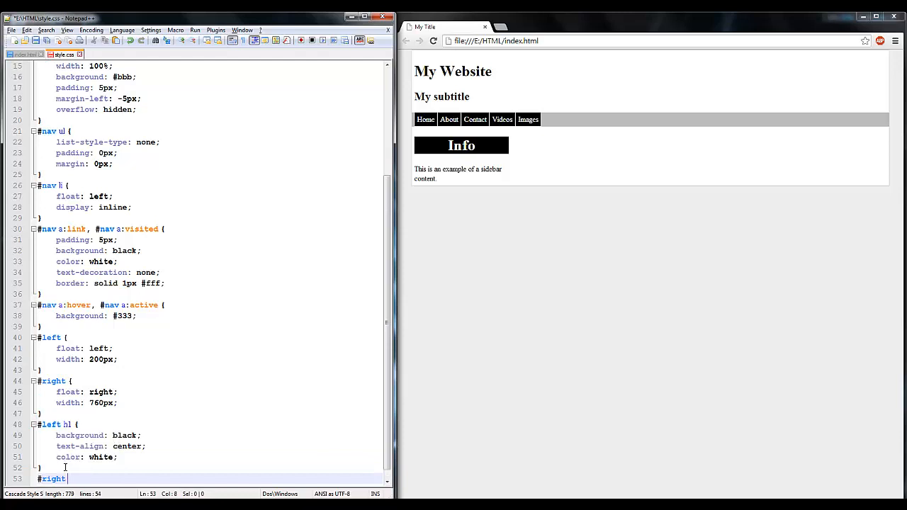
type("b")
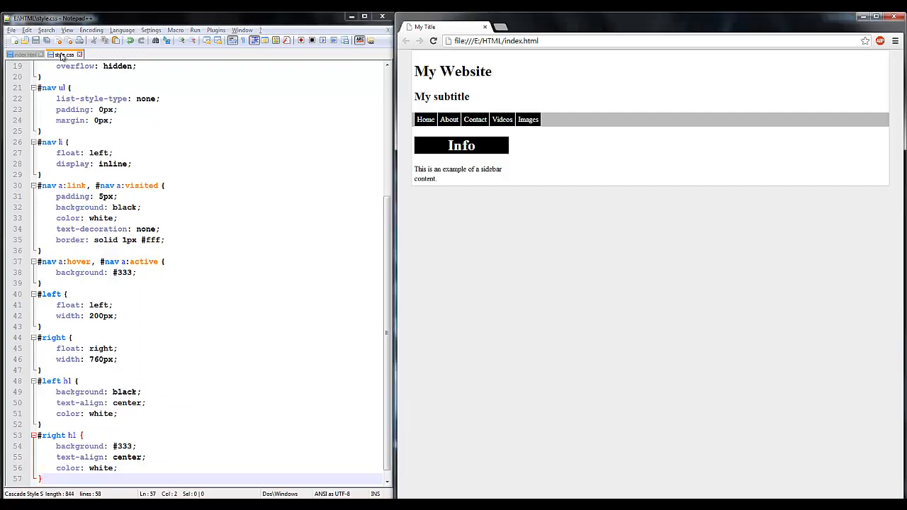
left_click(25, 54)
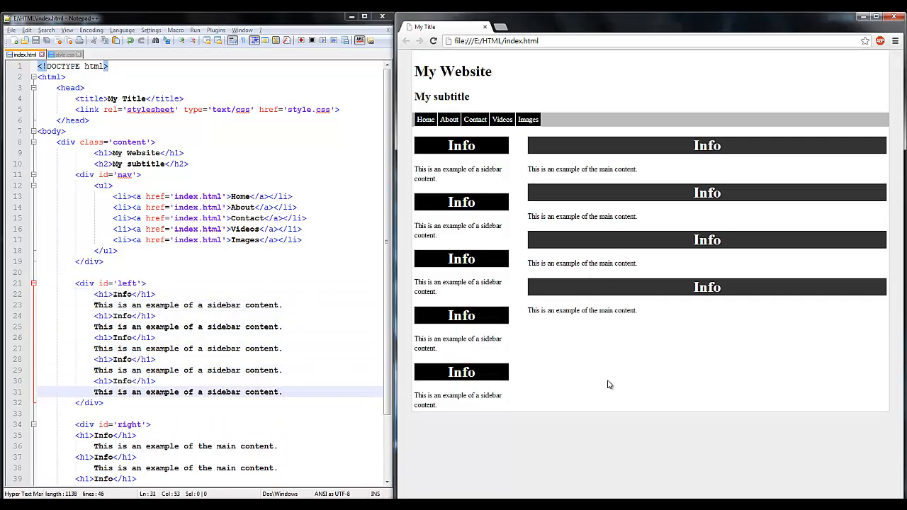
mouse_move(731, 309)
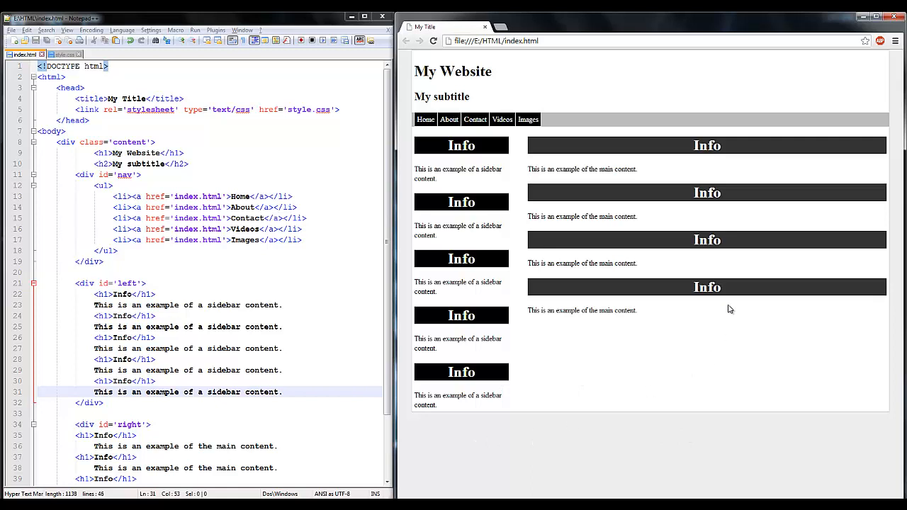
mouse_move(487, 281)
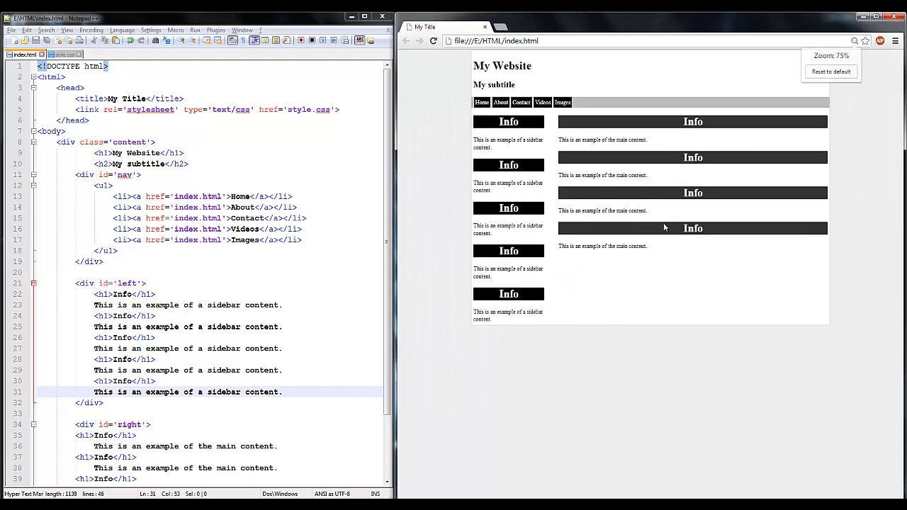
Reset the Chrome preview to 100% zoom and clear the selection in the main column markup
left_click(831, 71)
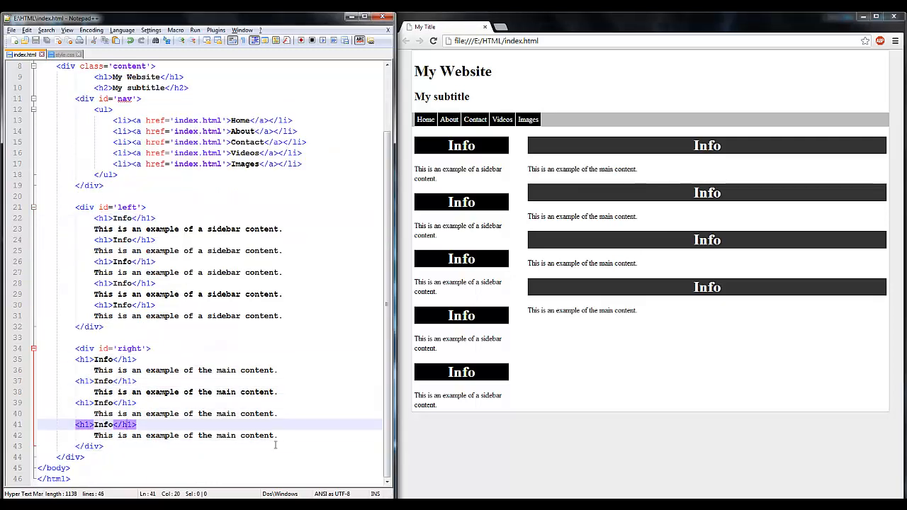
left_click(277, 435)
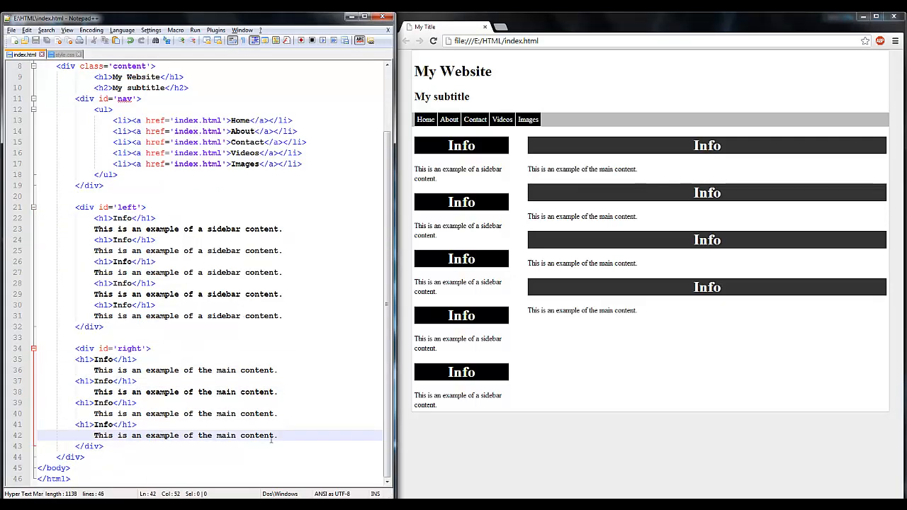